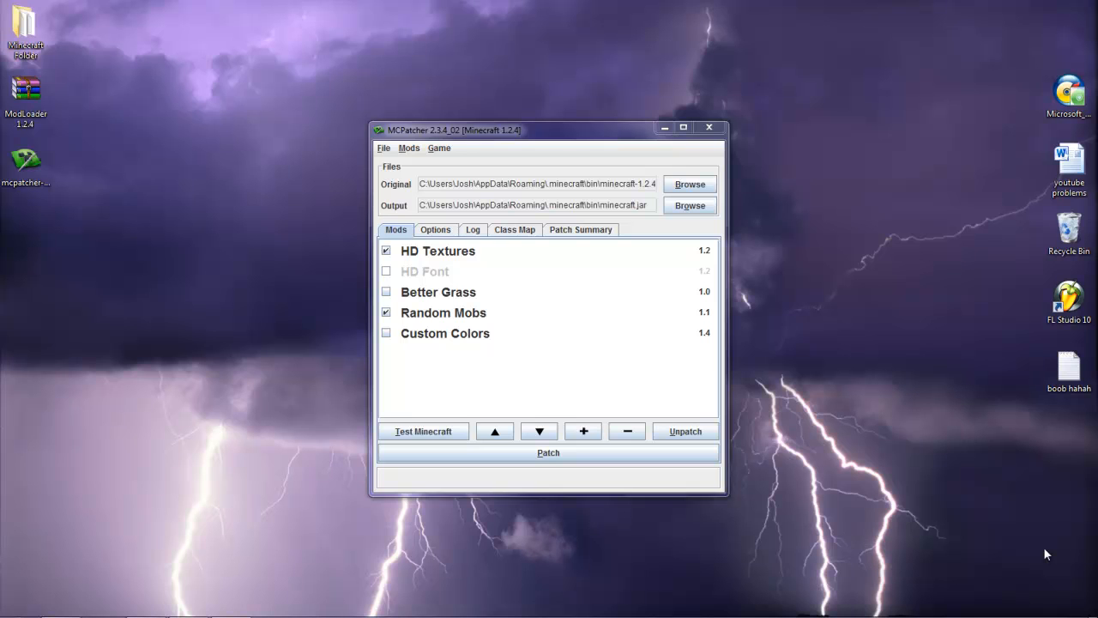
{"action": "mouse_move", "coordinate": [637, 578]}
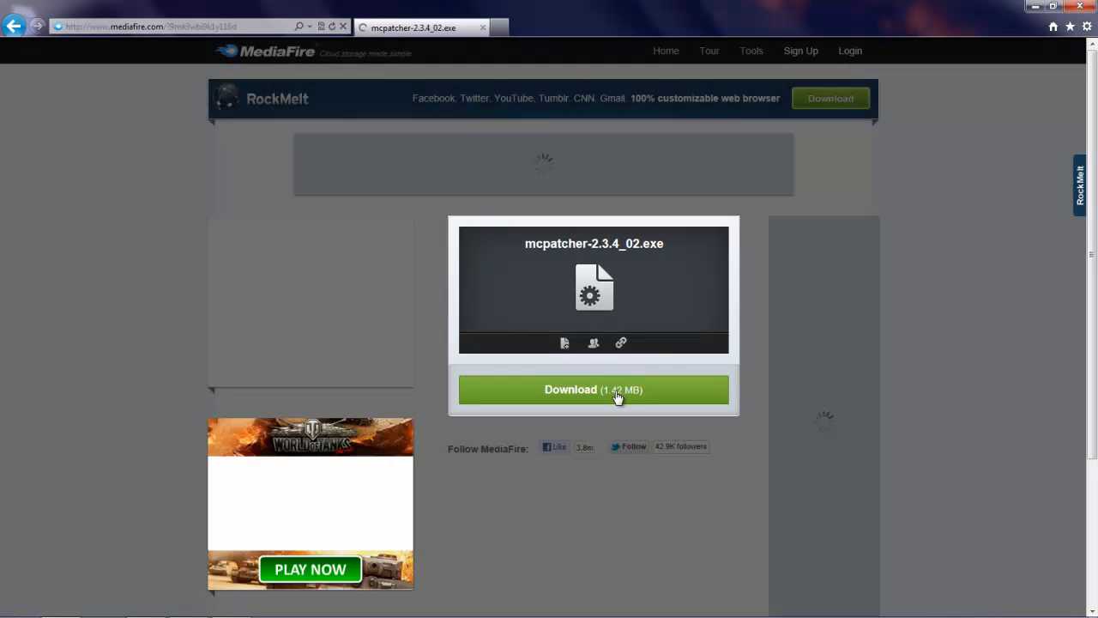
Start the MediaFire download of mcpatcher-2.3.4_02.exe with the green Download button
{"action": "left_click", "coordinate": [594, 389]}
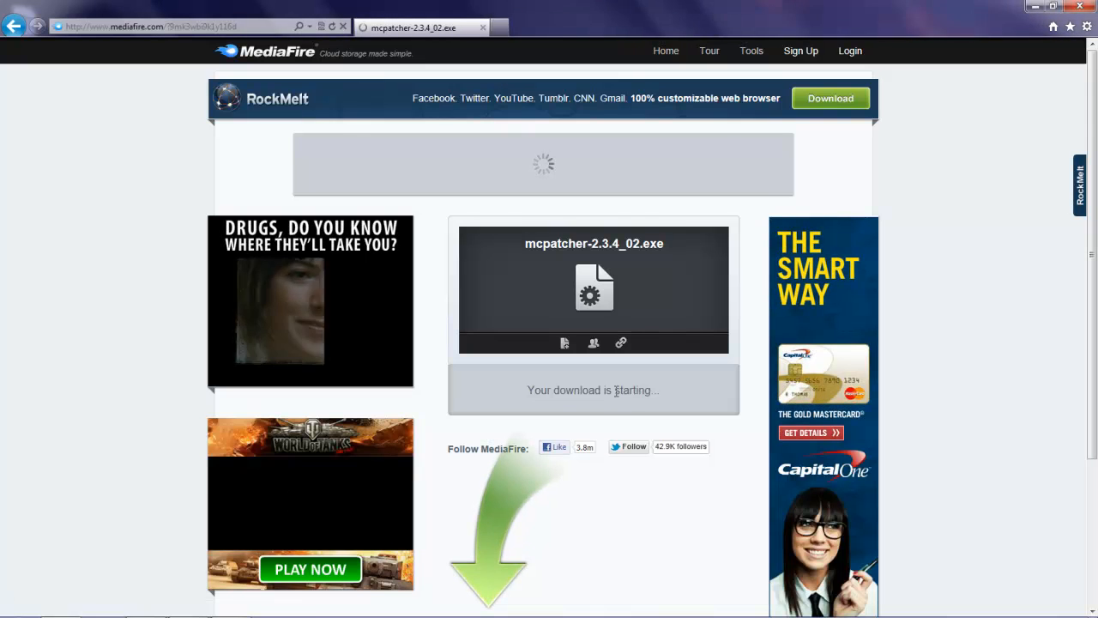
{"action": "mouse_move", "coordinate": [469, 569]}
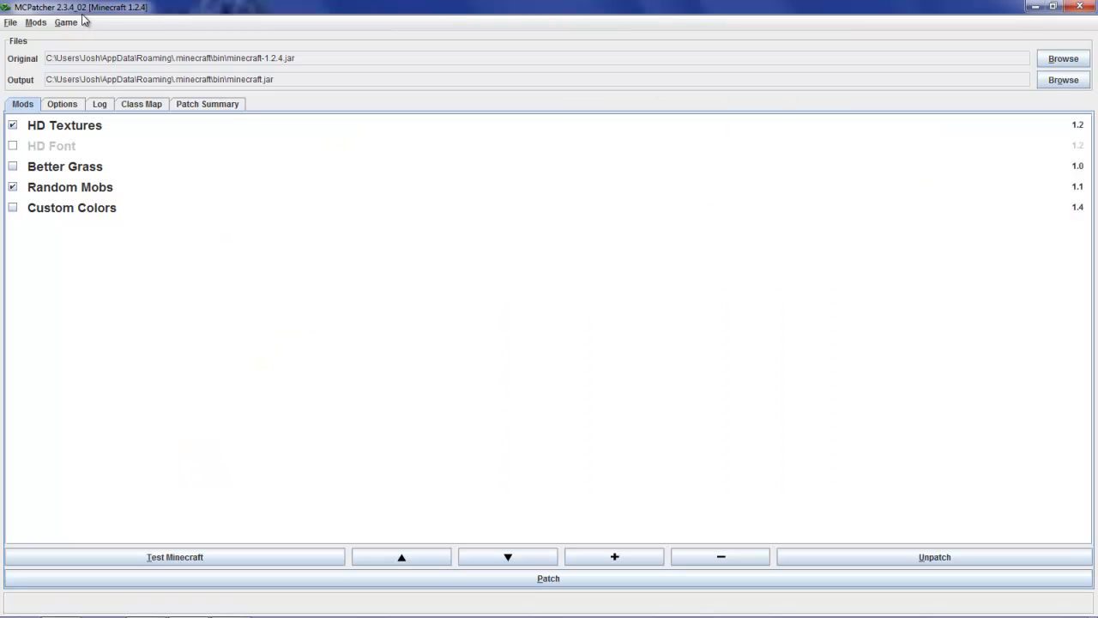
{"action": "mouse_move", "coordinate": [718, 57]}
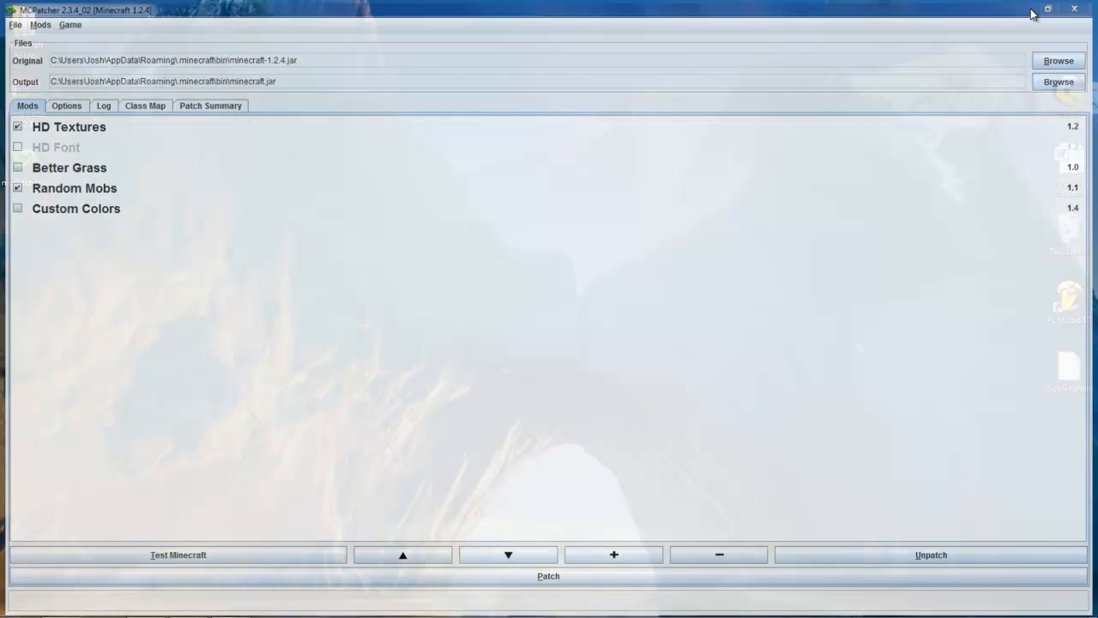
Minimize MCPatcher, relaunch it from the desktop mcpatcher icon, and restore its window size
{"action": "left_click", "coordinate": [1049, 9]}
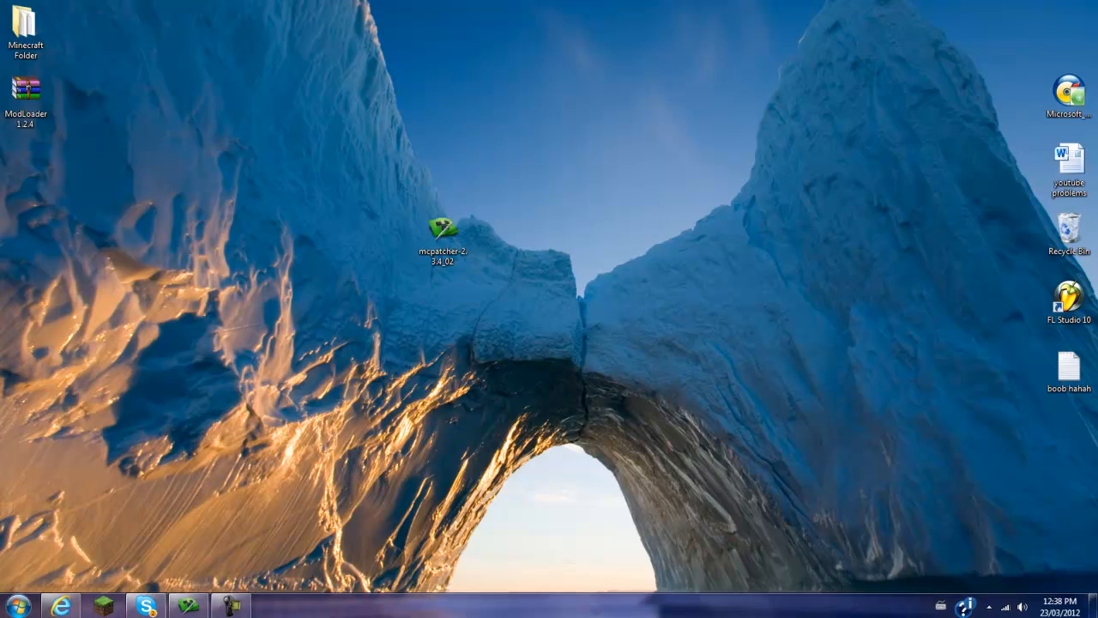
{"action": "double_click", "coordinate": [441, 224]}
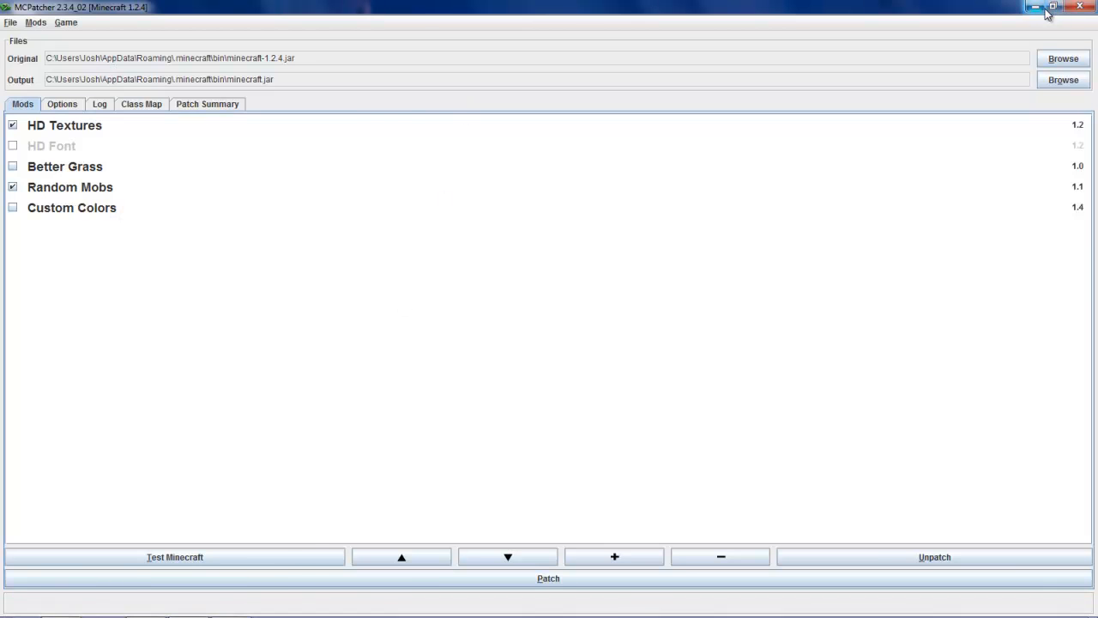
{"action": "left_click", "coordinate": [1053, 7]}
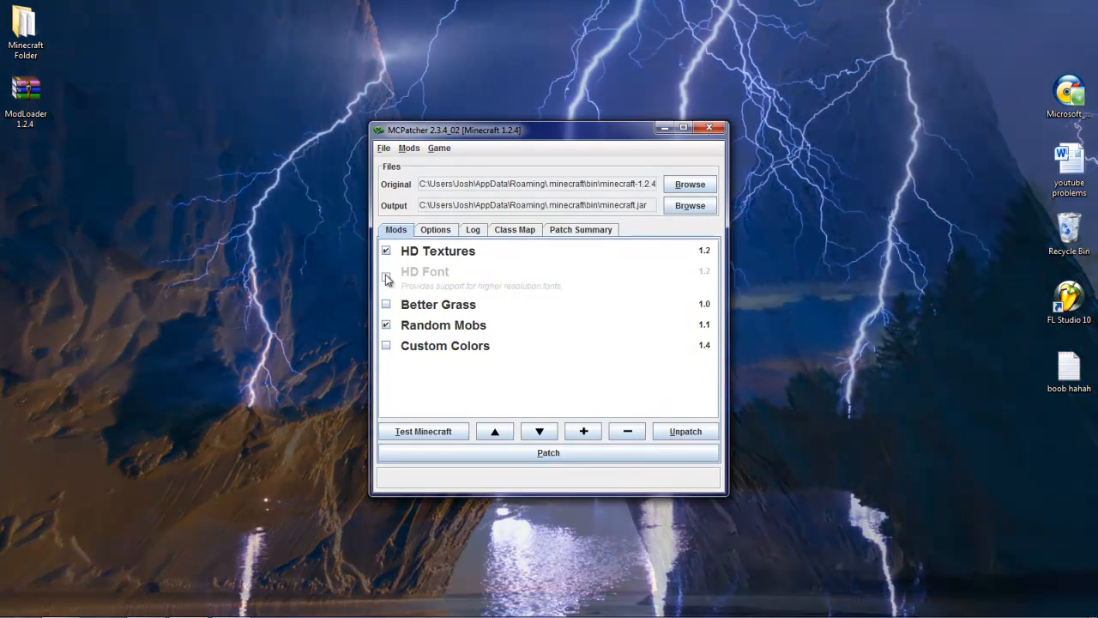
Check Better Grass and Custom Colors on the Mods tab
{"action": "left_click", "coordinate": [386, 296]}
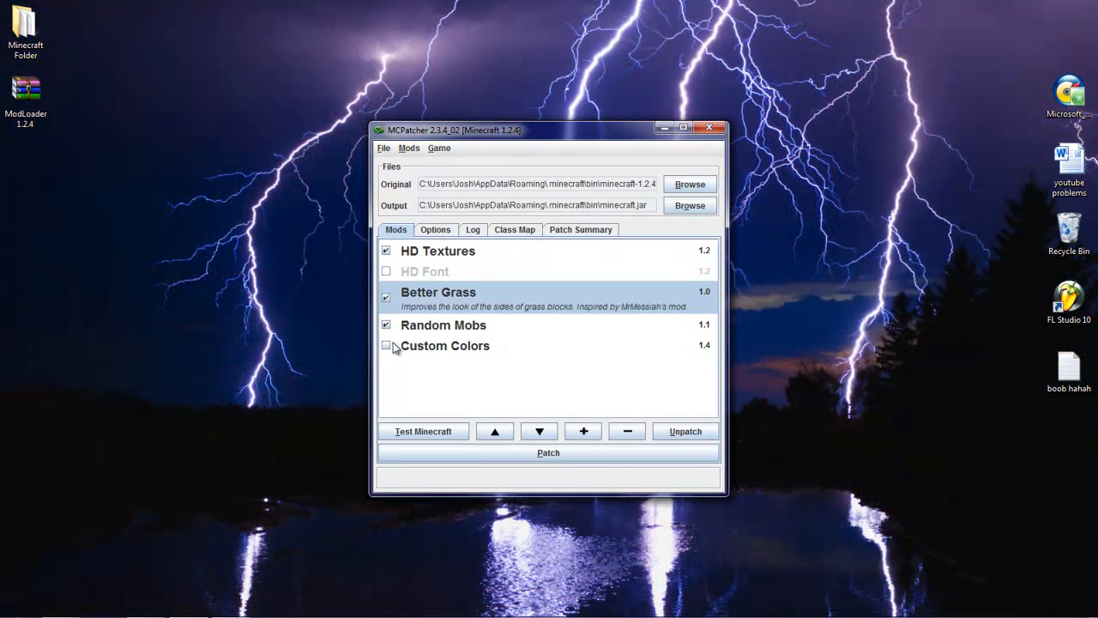
{"action": "left_click", "coordinate": [386, 345]}
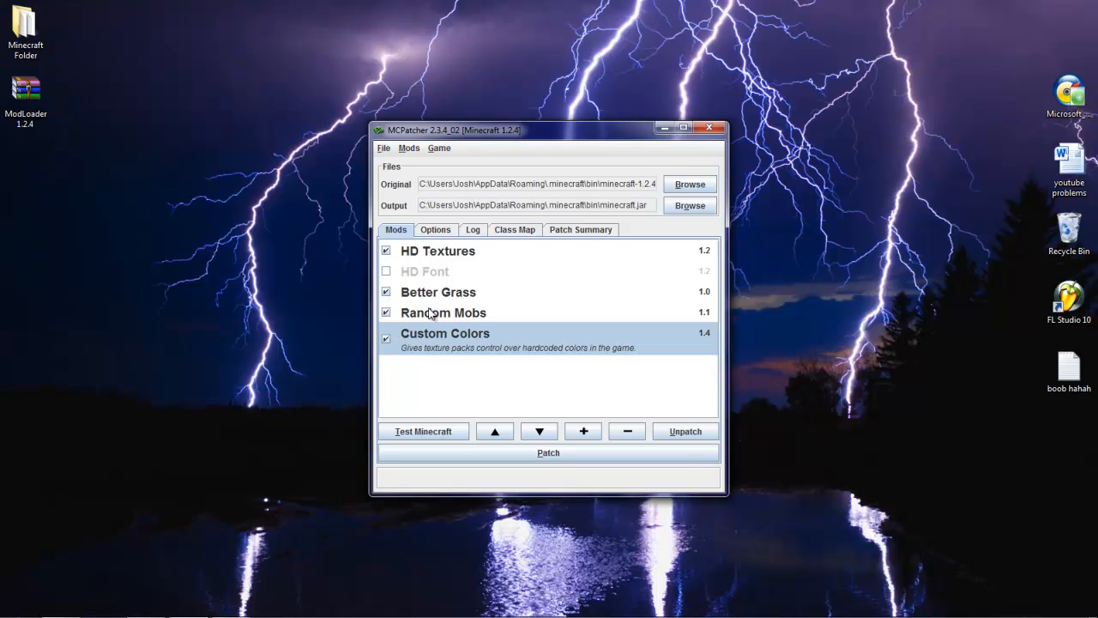
{"action": "mouse_move", "coordinate": [410, 312]}
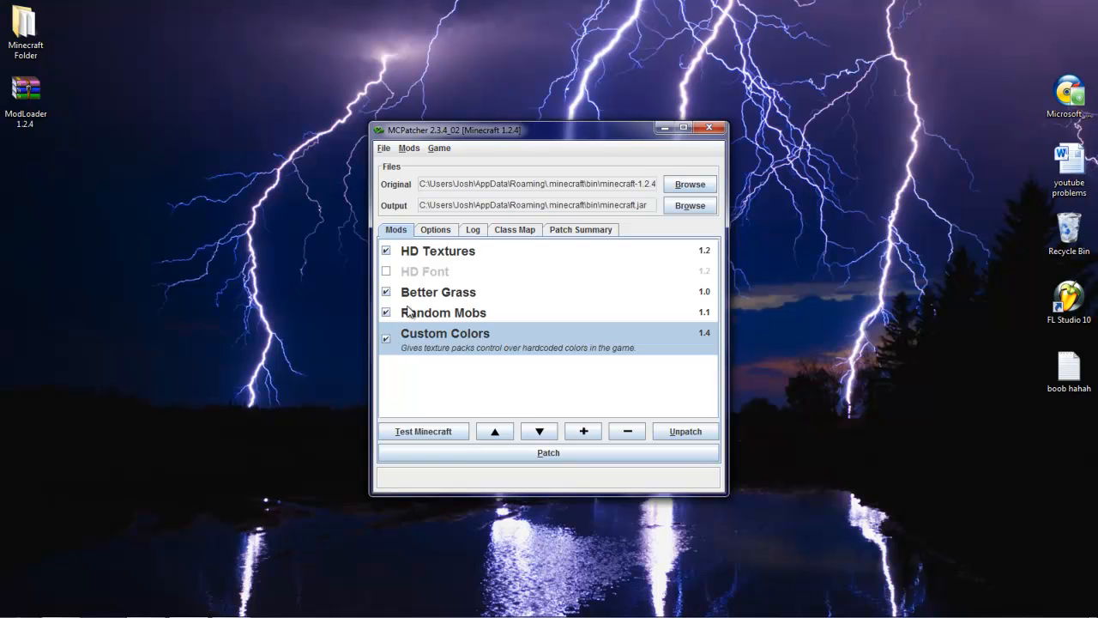
{"action": "mouse_move", "coordinate": [446, 333]}
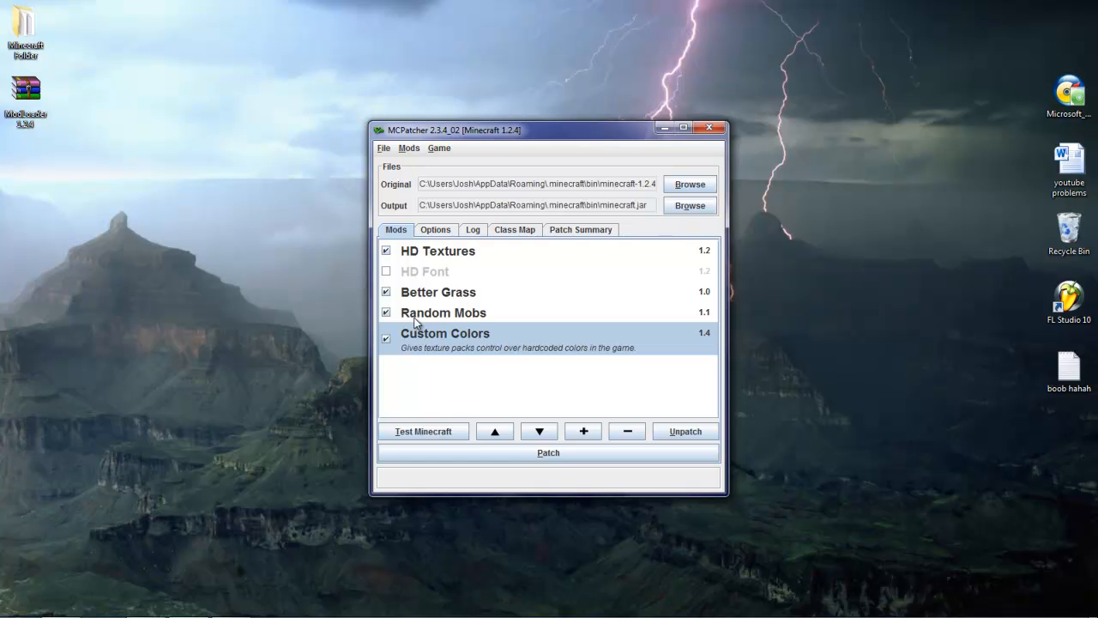
{"action": "mouse_move", "coordinate": [392, 155]}
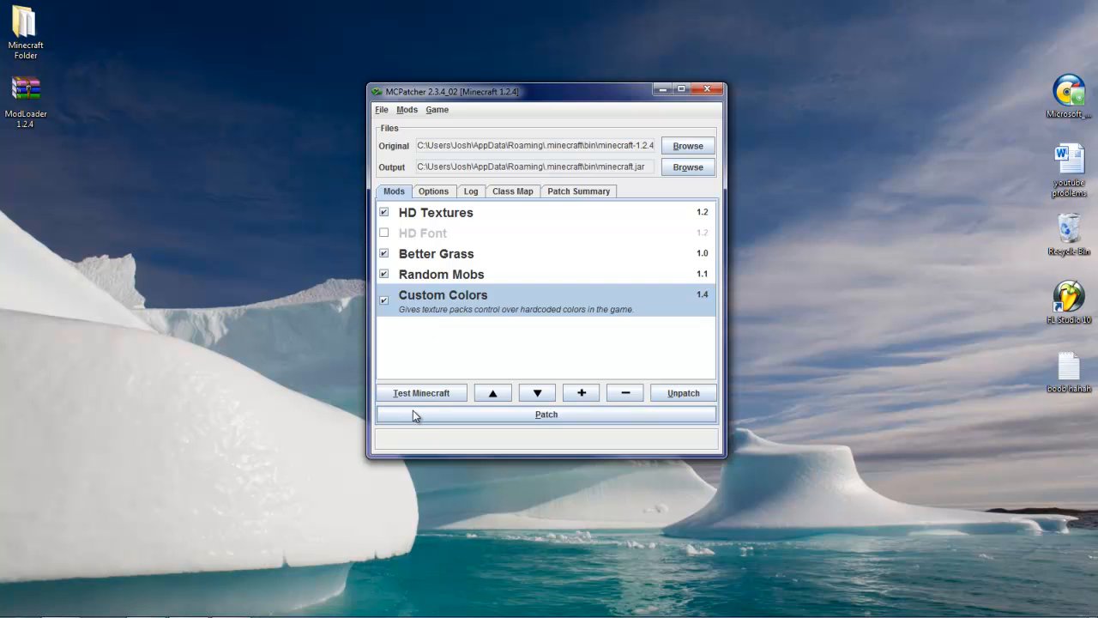
{"action": "mouse_move", "coordinate": [432, 370]}
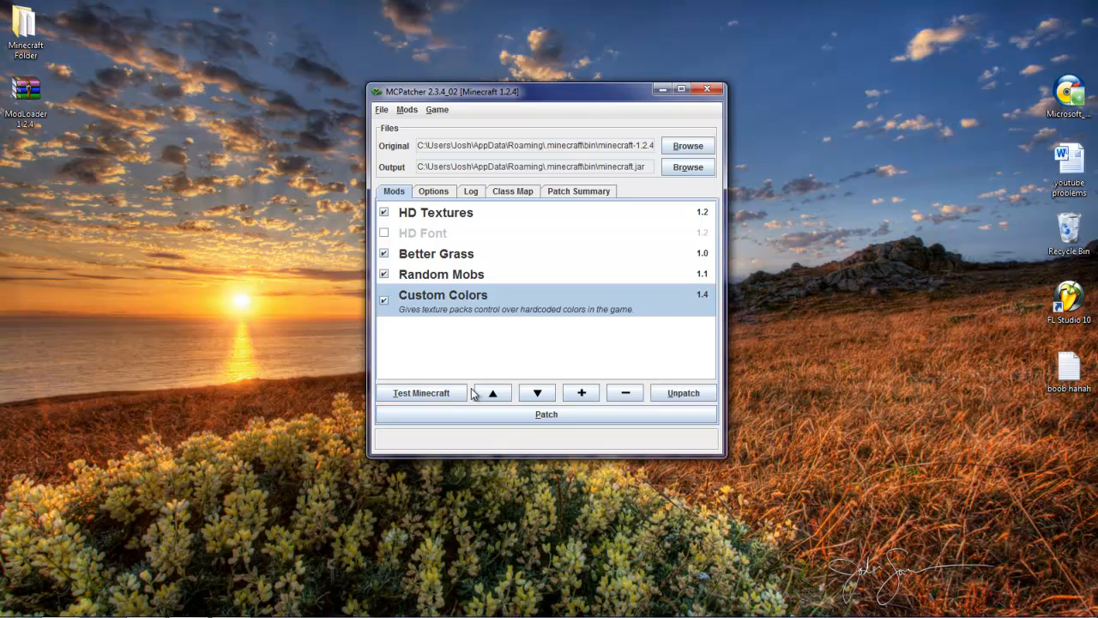
{"action": "mouse_move", "coordinate": [546, 415]}
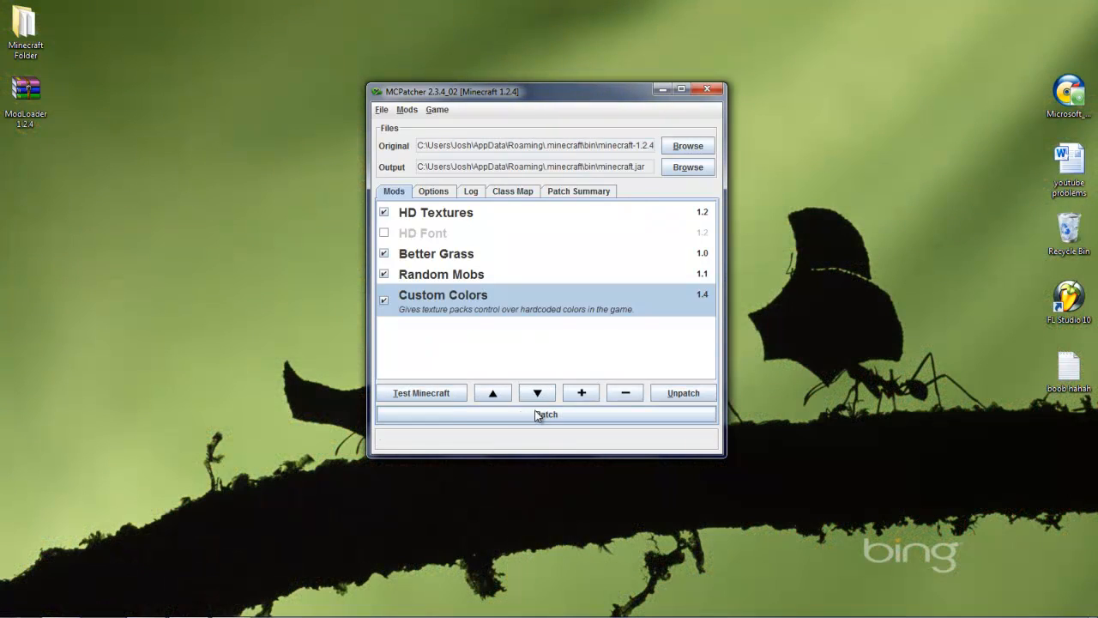
Patch Minecraft with HD Textures, Better Grass, Random Mobs and Custom Colors
{"action": "left_click", "coordinate": [420, 392]}
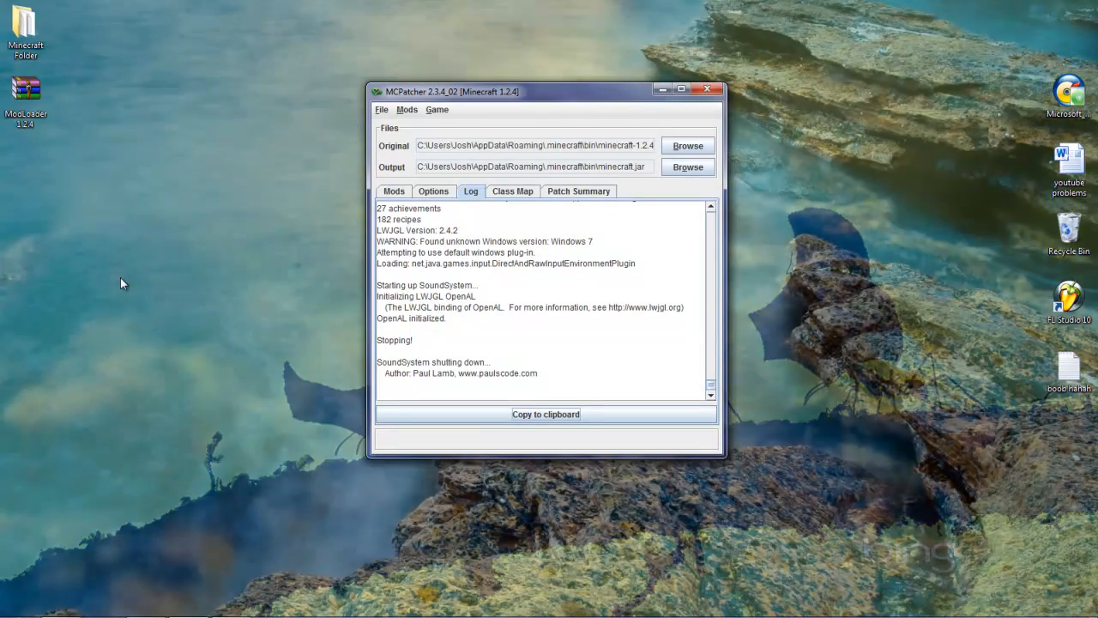
Close the MCPatcher window to return to the desktop
{"action": "left_click", "coordinate": [706, 89]}
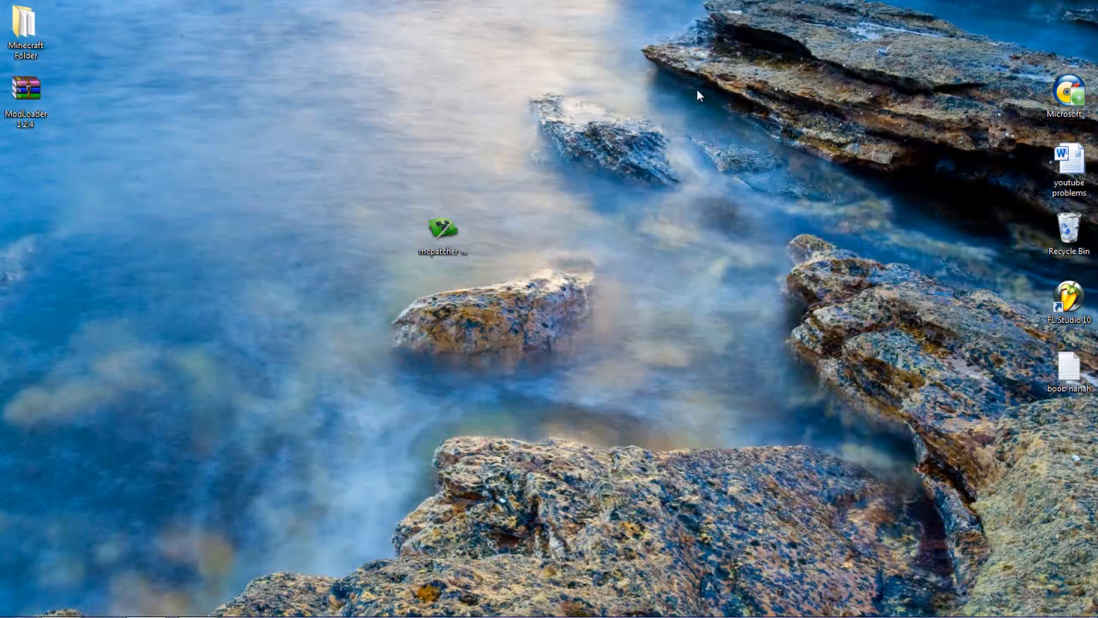
{"action": "mouse_move", "coordinate": [43, 613]}
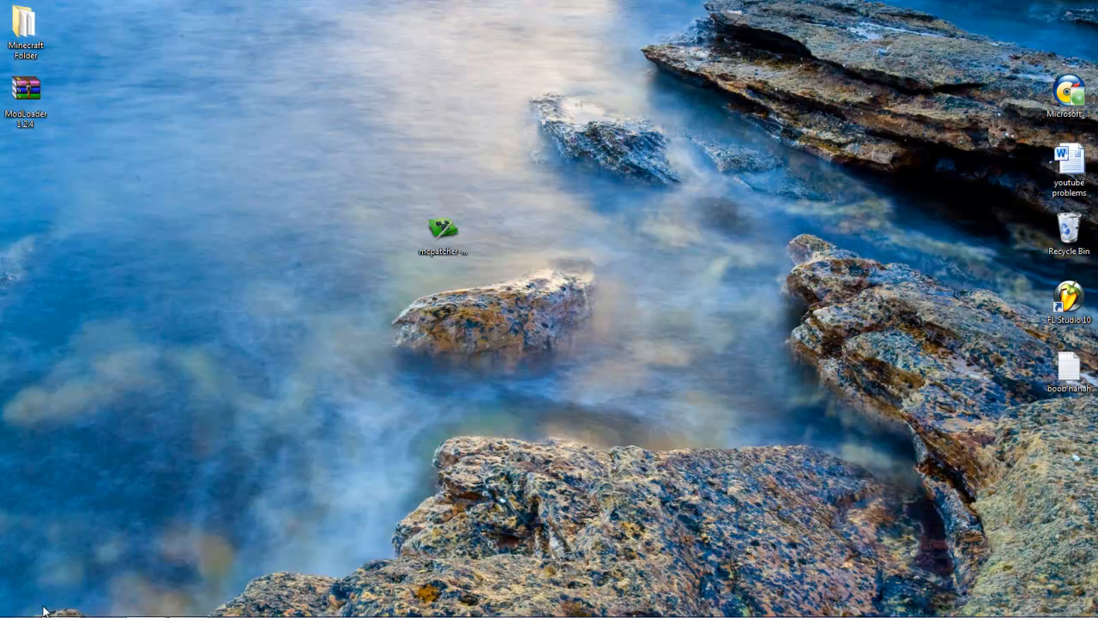